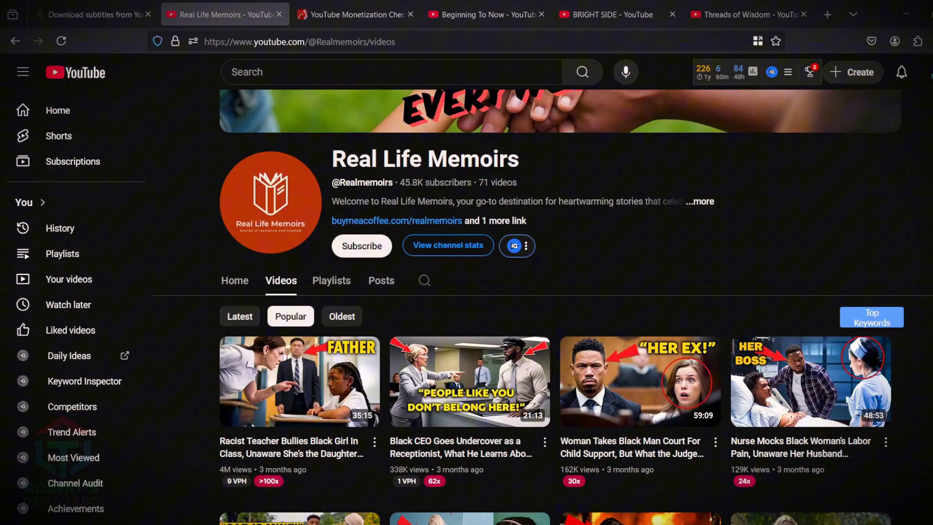
Expand the Real Life Memoirs About panel down to Channel details: 45.8K subscribers, 71 videos, 5,253,327 views
{"action": "left_click", "coordinate": [700, 202]}
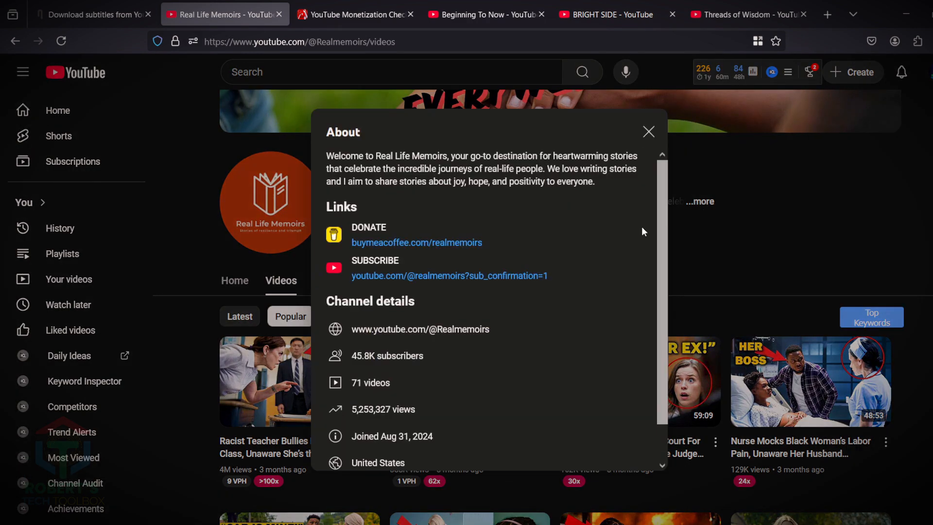
{"action": "scroll", "scroll_direction": "down", "scroll_amount": 3}
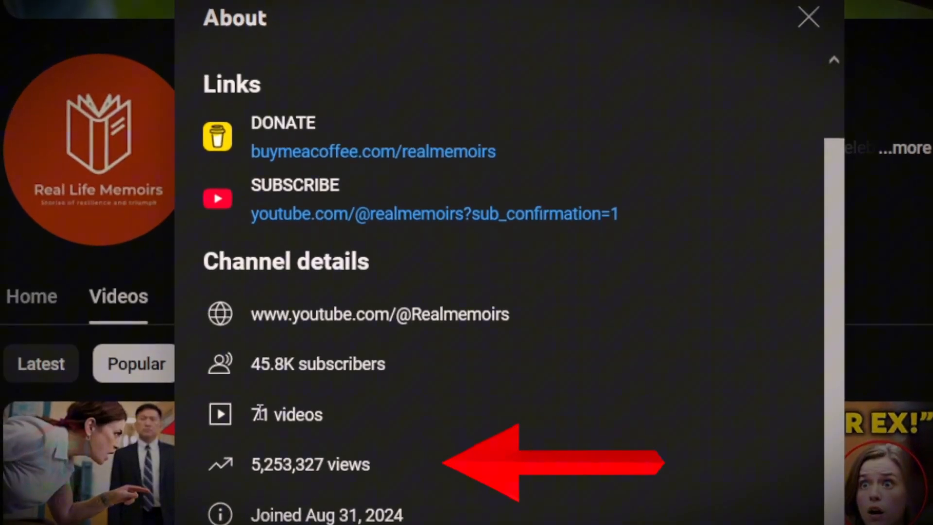
View the most popular Real Life Memoirs video, then move on to the Beginning To Now channel (162K subscribers, 11 videos)
{"action": "left_click", "coordinate": [807, 18]}
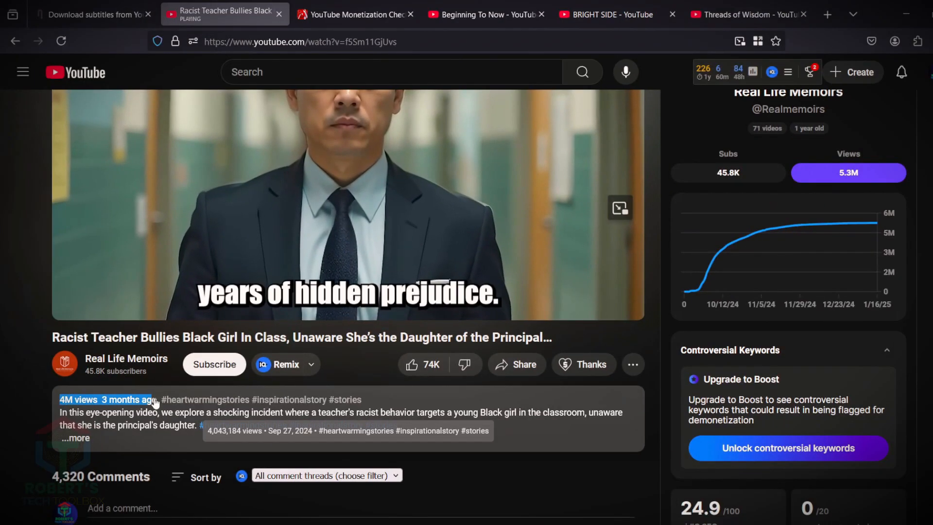
{"action": "left_click", "coordinate": [354, 15]}
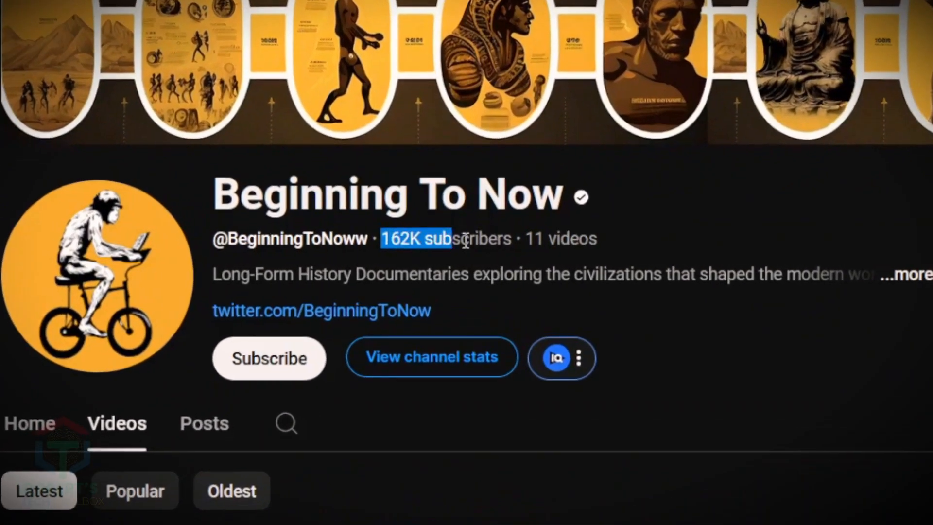
Review BRIGHT SIDE's 44.7M subscribers and its top wild-animal-attacks video, then move to the Threads of Wisdom channel
{"action": "left_click", "coordinate": [613, 14]}
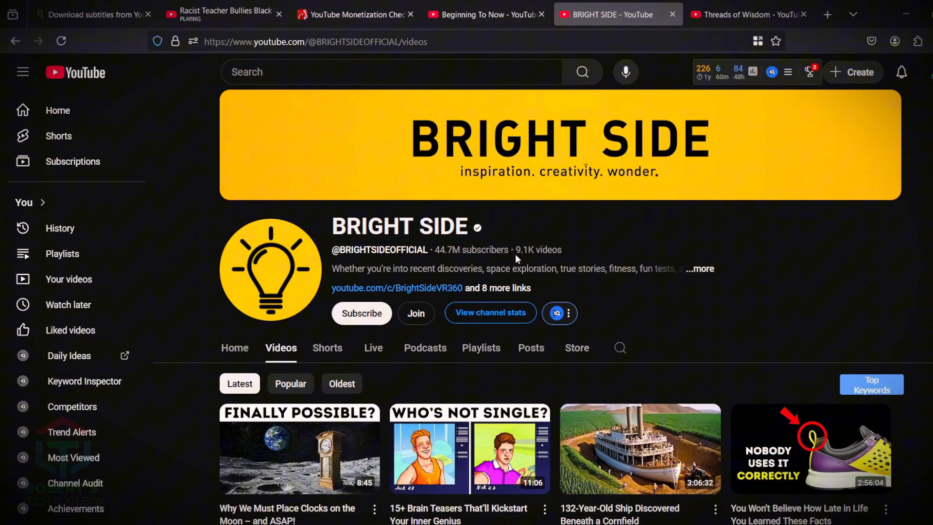
{"action": "double_click", "coordinate": [471, 249]}
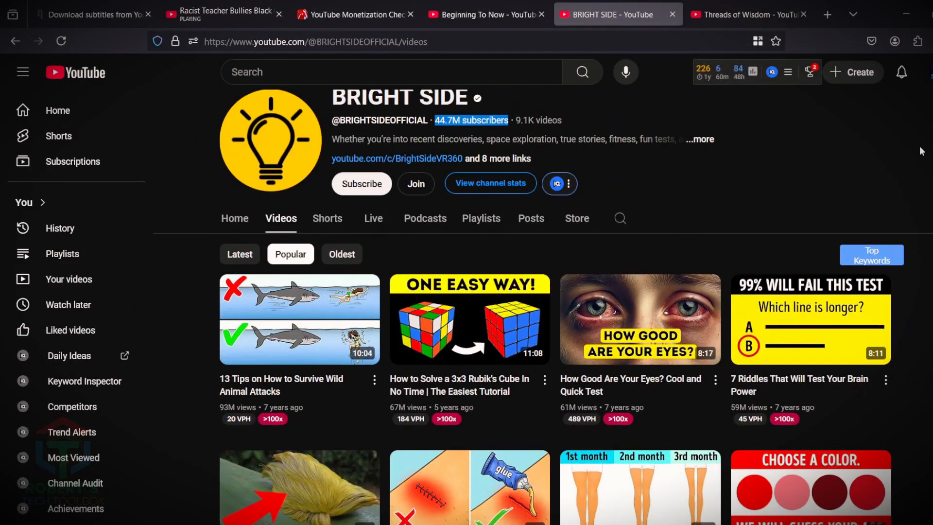
{"action": "scroll", "scroll_direction": "down", "scroll_amount": 3}
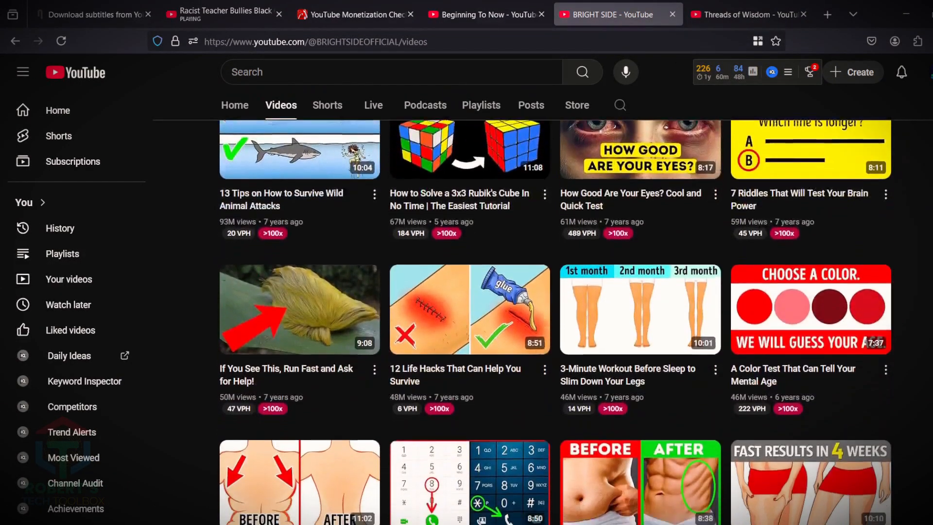
{"action": "left_click", "coordinate": [298, 149]}
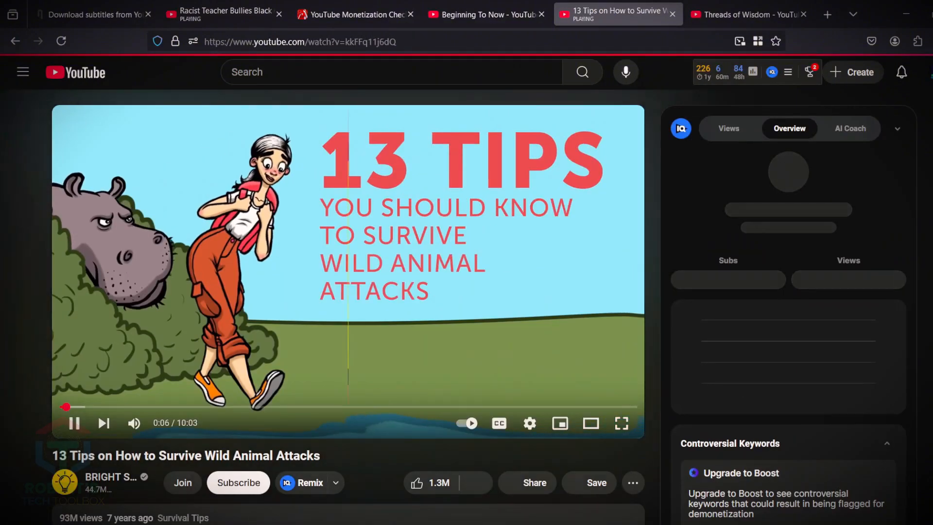
{"action": "left_click", "coordinate": [747, 15]}
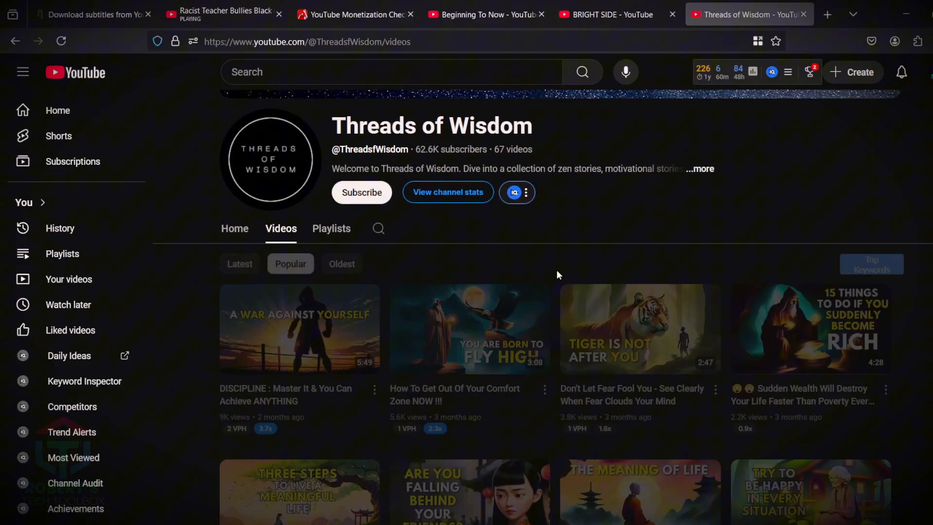